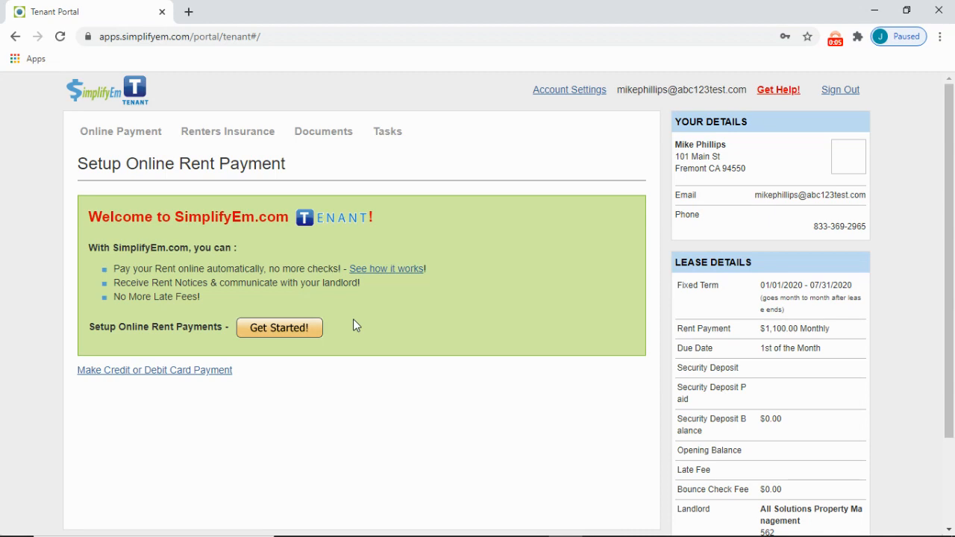
{"action": "mouse_move", "coordinate": [301, 330]}
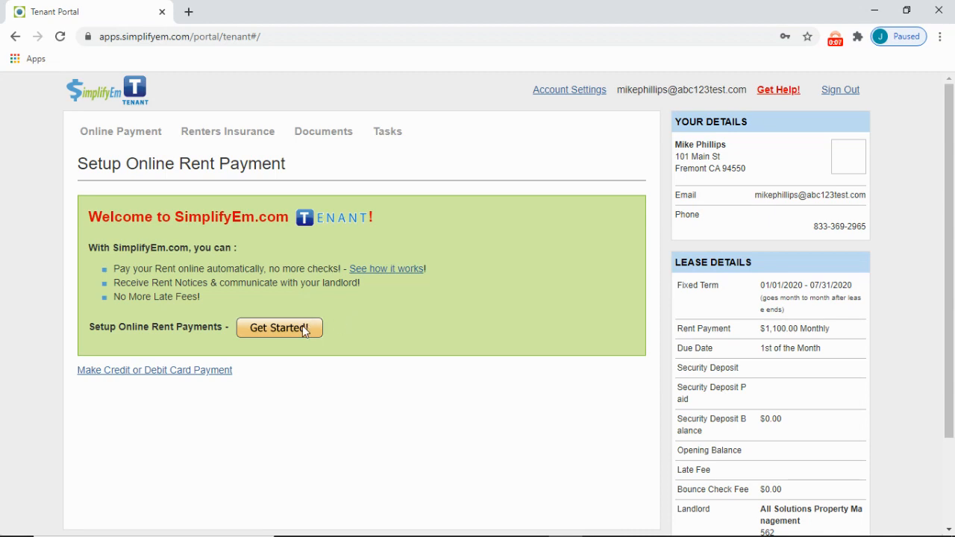
Step: Begin online rent payment setup to reach the lease terms review ($1,100 monthly, due the 1st)
{"action": "left_click", "coordinate": [279, 328]}
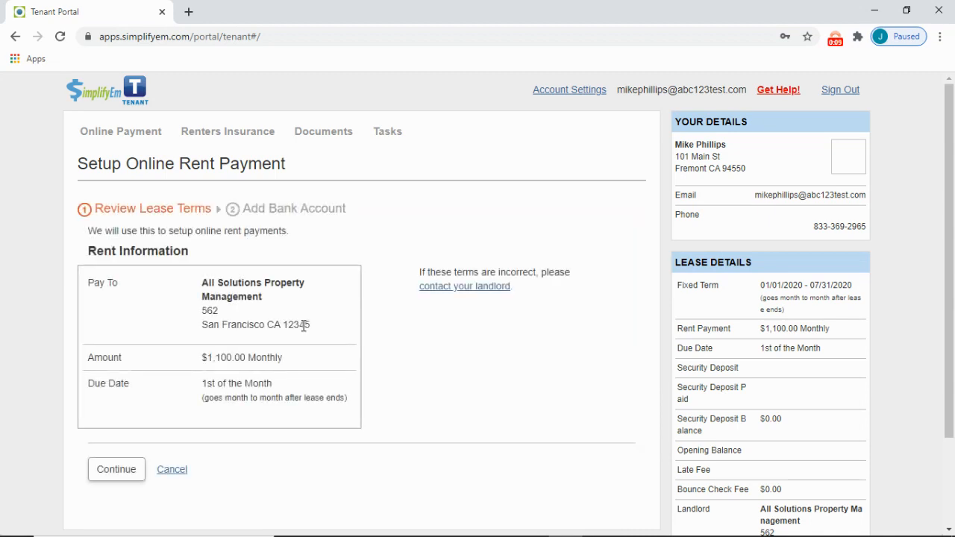
{"action": "mouse_move", "coordinate": [339, 231]}
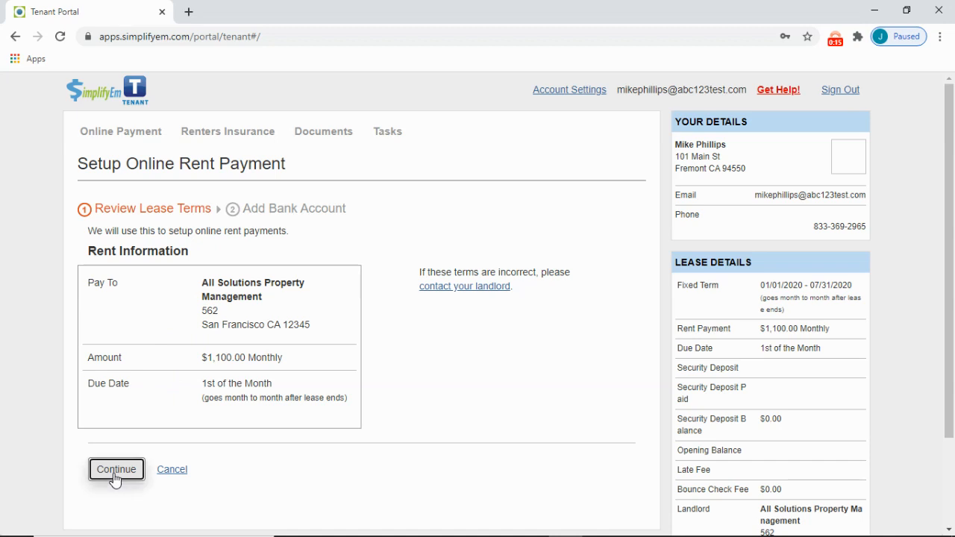
Step: Continue past the lease terms, choose Checking Account and enter Wells Fargo as the bank name
{"action": "left_click", "coordinate": [116, 469]}
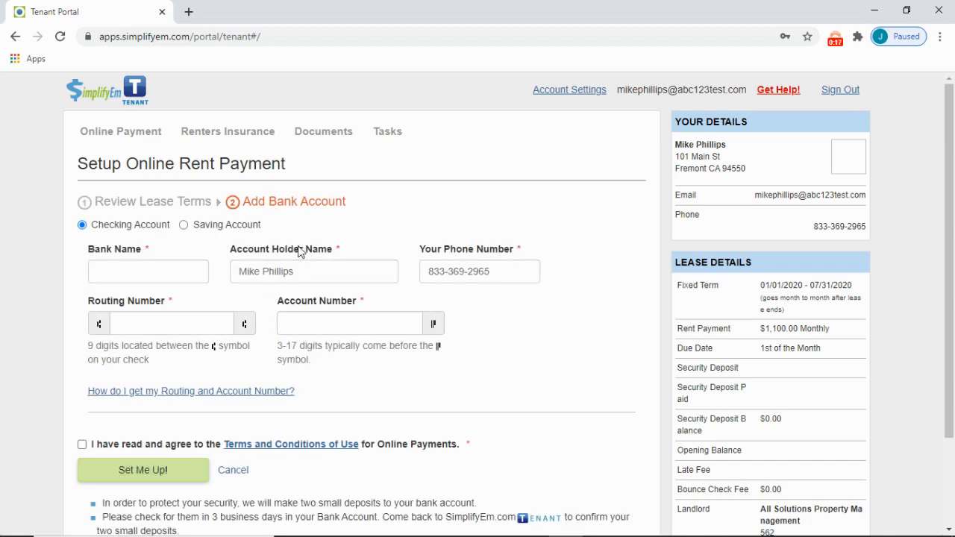
{"action": "mouse_move", "coordinate": [113, 241]}
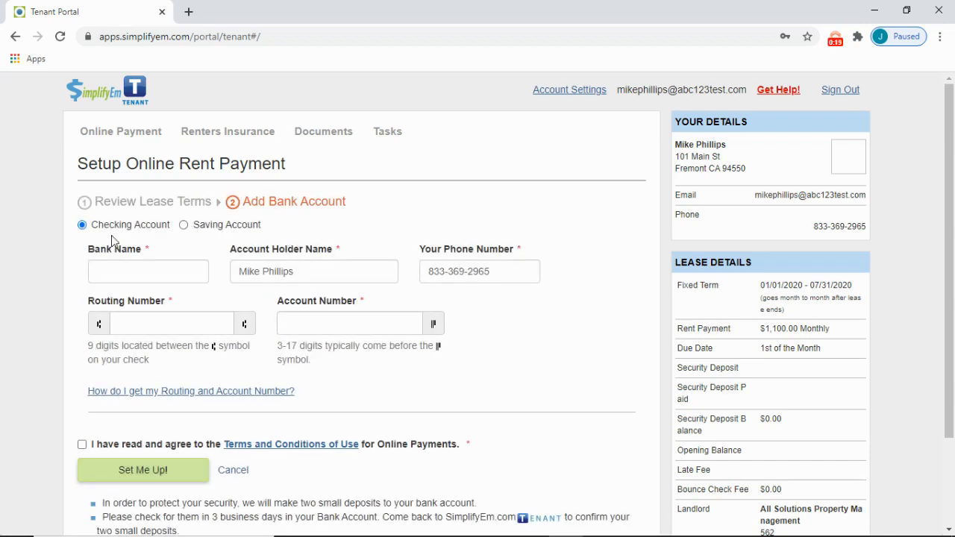
{"action": "left_click", "coordinate": [183, 224]}
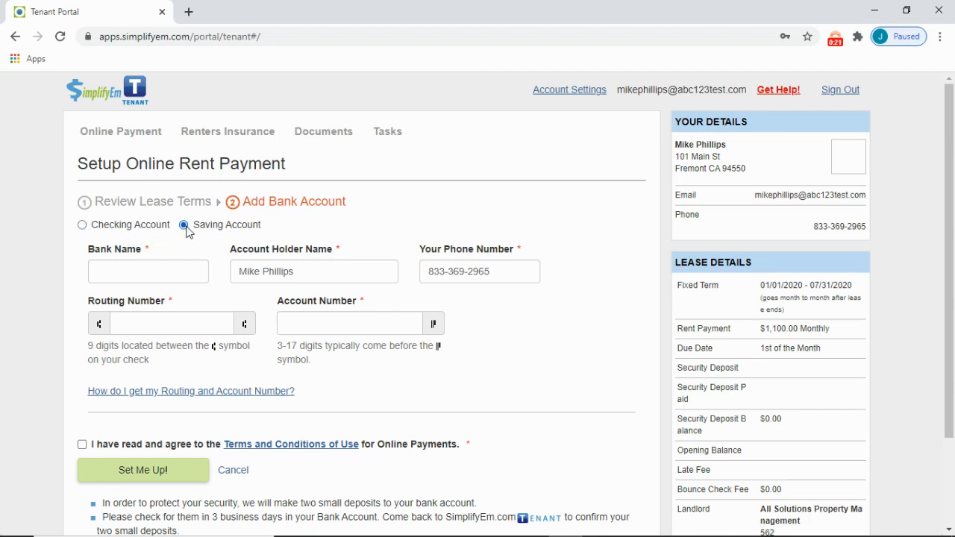
{"action": "left_click", "coordinate": [80, 224]}
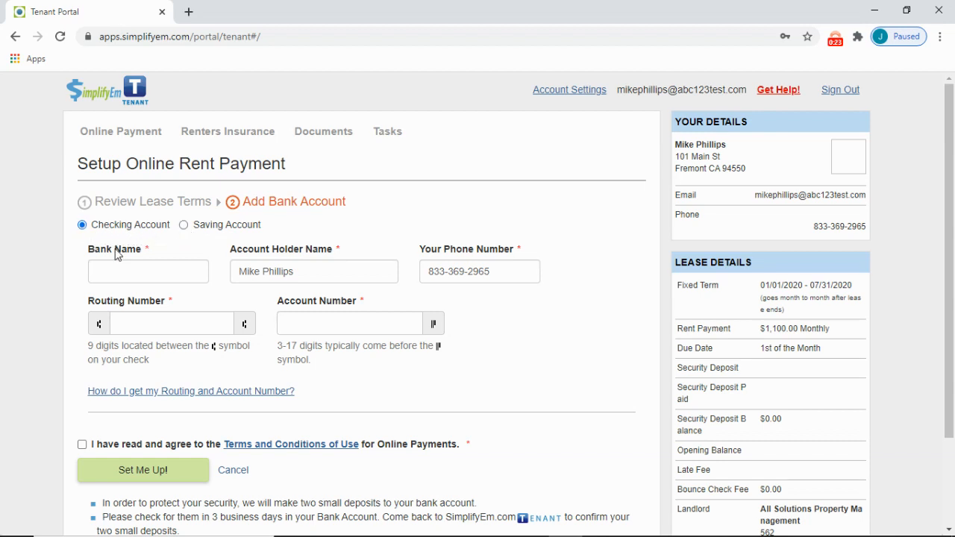
{"action": "left_click", "coordinate": [147, 272]}
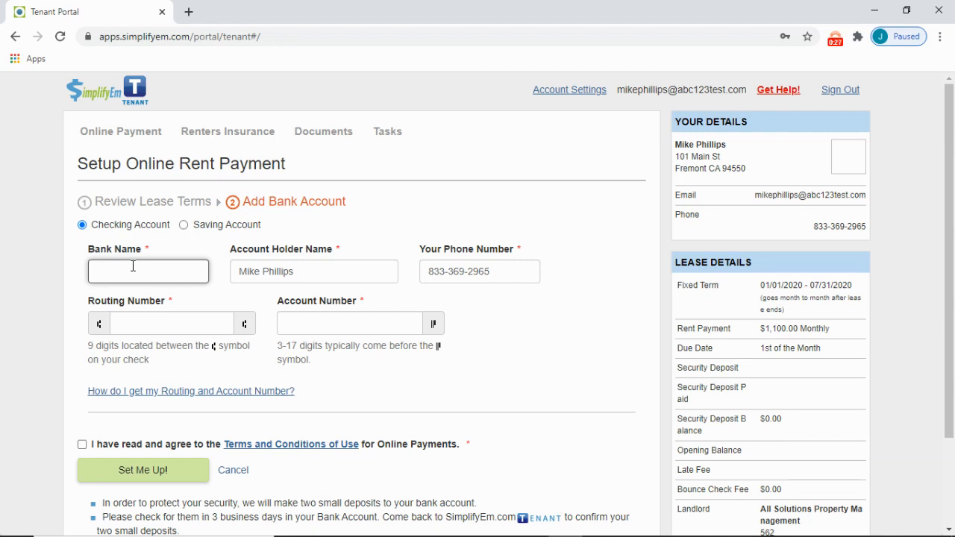
{"action": "type", "text": "Wells"}
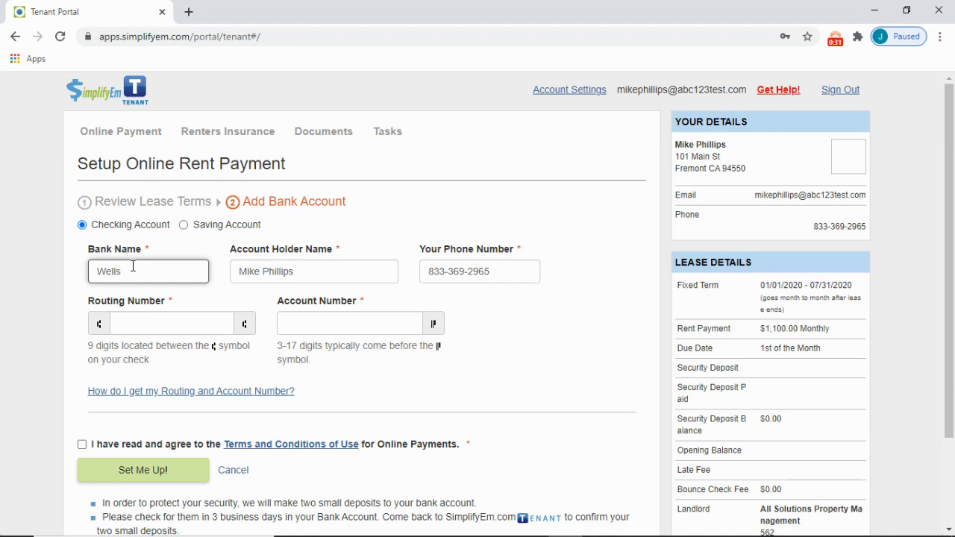
{"action": "type", "text": "Fargo"}
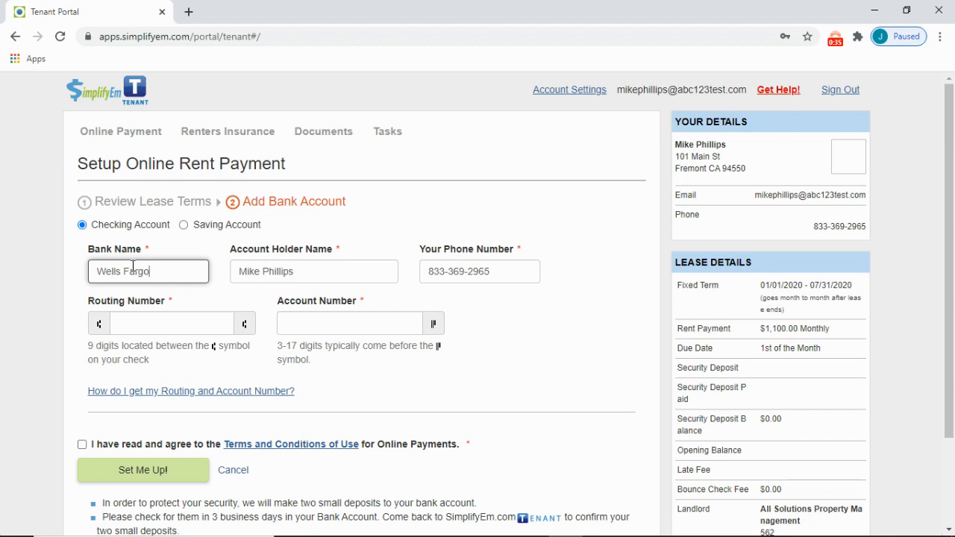
{"action": "mouse_move", "coordinate": [540, 278]}
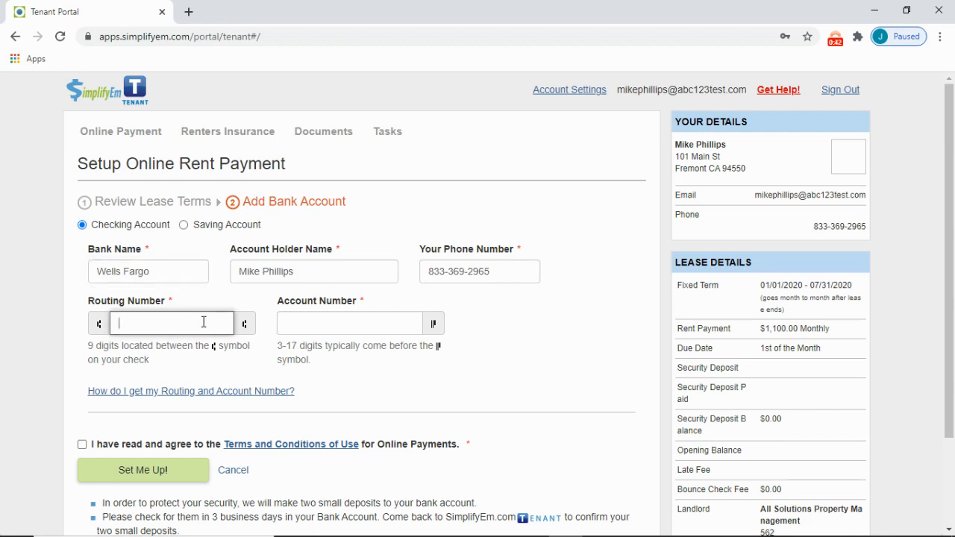
Step: Enter routing number 121042882 and account number 12345678, and accept the terms of use
{"action": "type", "text": "121042882"}
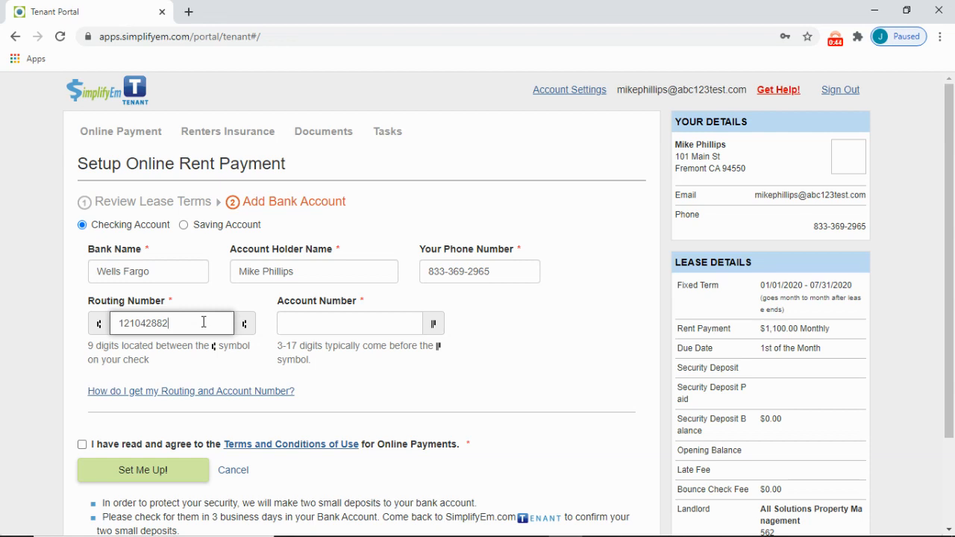
{"action": "left_click", "coordinate": [349, 322]}
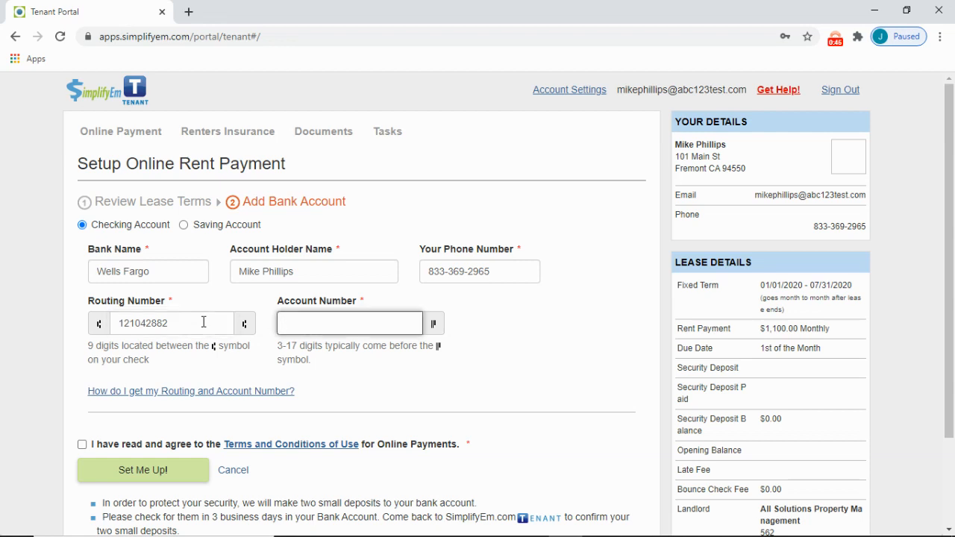
{"action": "type", "text": "12345678"}
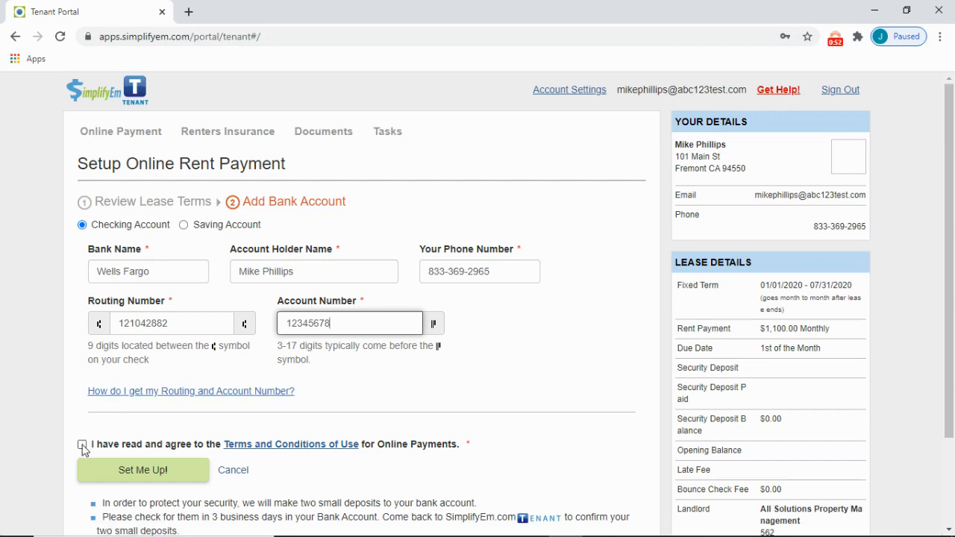
{"action": "left_click", "coordinate": [82, 445]}
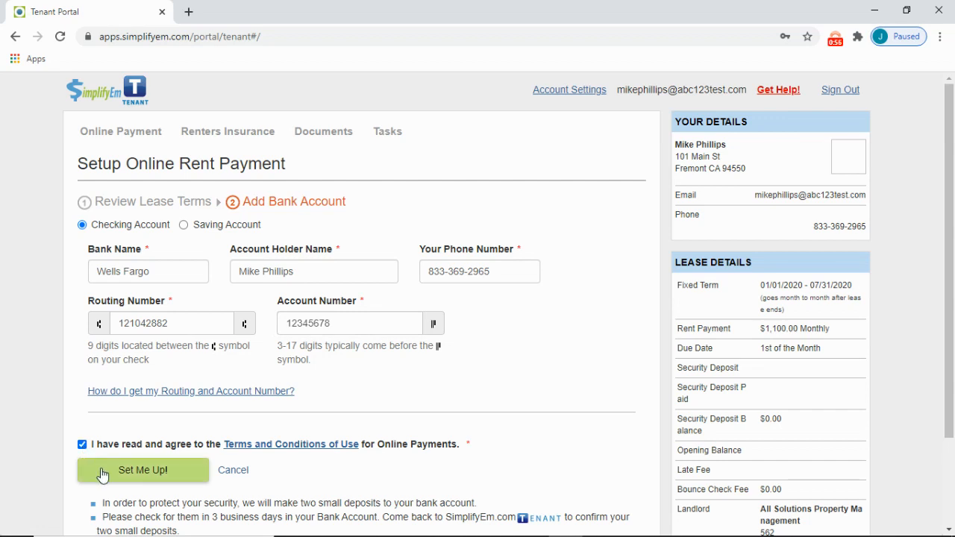
Step: Submit the bank account details with Set Me Up! so the two-deposits notice appears
{"action": "left_click", "coordinate": [143, 468]}
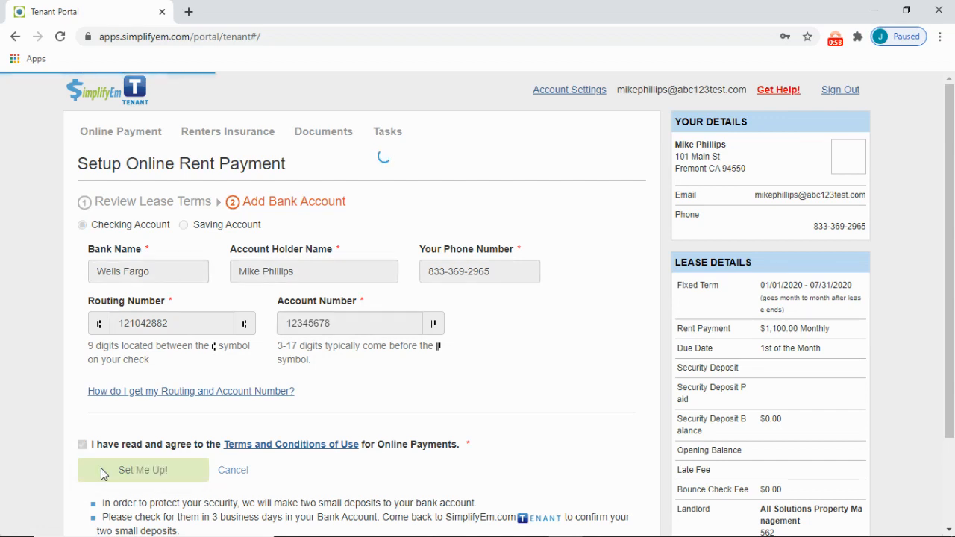
{"action": "left_click", "coordinate": [144, 469]}
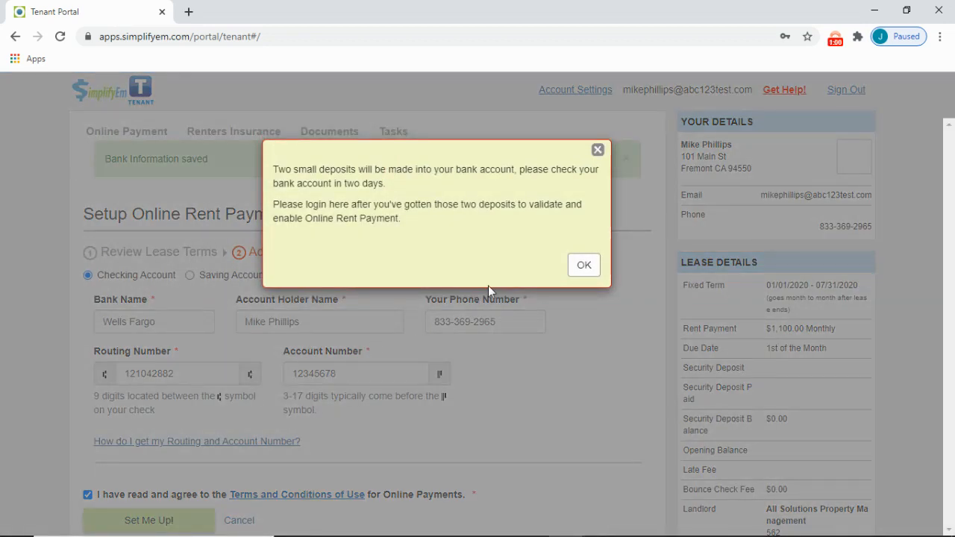
{"action": "mouse_move", "coordinate": [573, 279]}
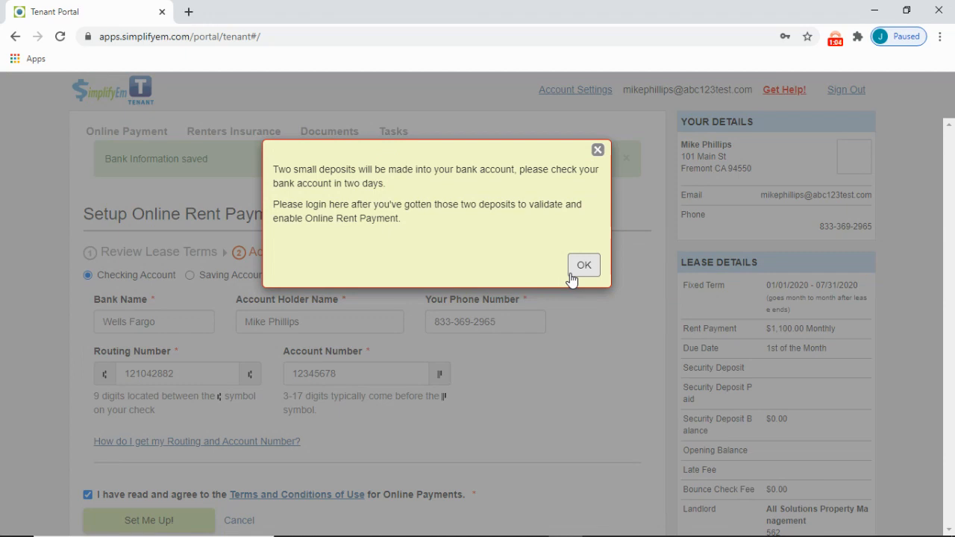
Step: Dismiss the deposit notice and enter 0.10 as the first deposited amount, moving to the second field
{"action": "left_click", "coordinate": [583, 265]}
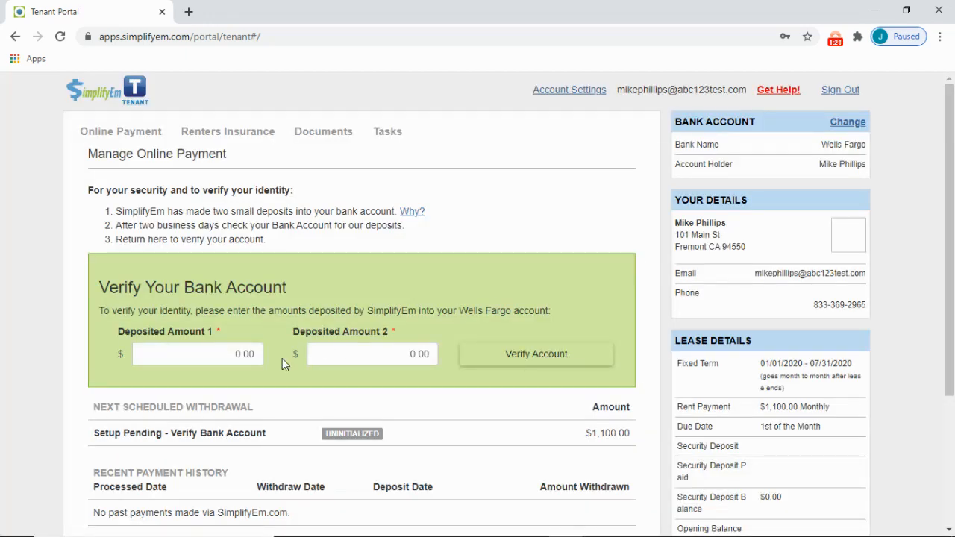
{"action": "left_click", "coordinate": [197, 354]}
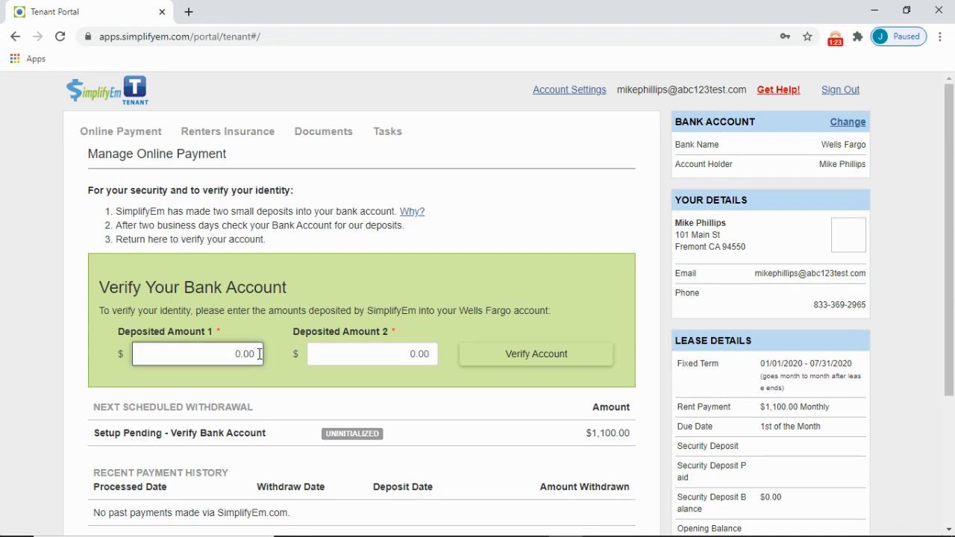
{"action": "type", "text": "0.10"}
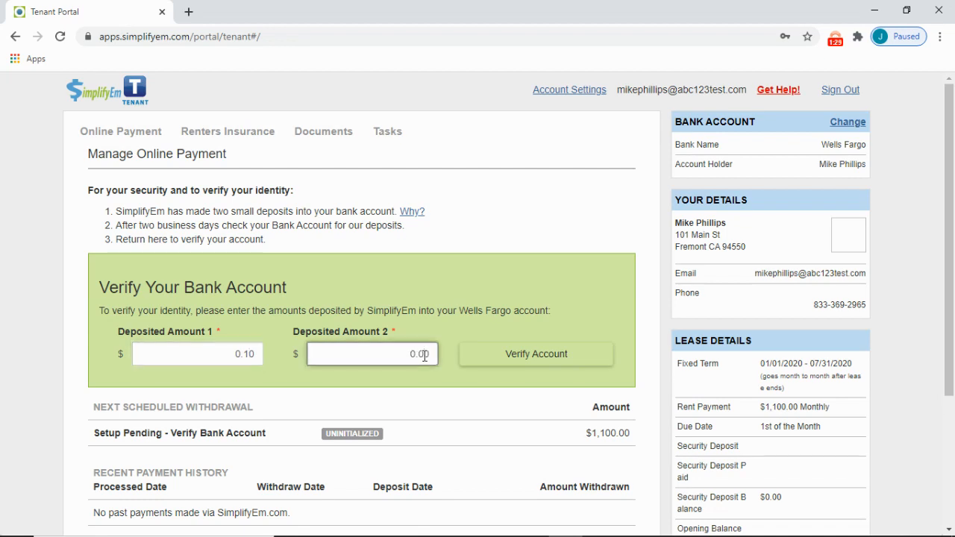
{"action": "left_click", "coordinate": [373, 354]}
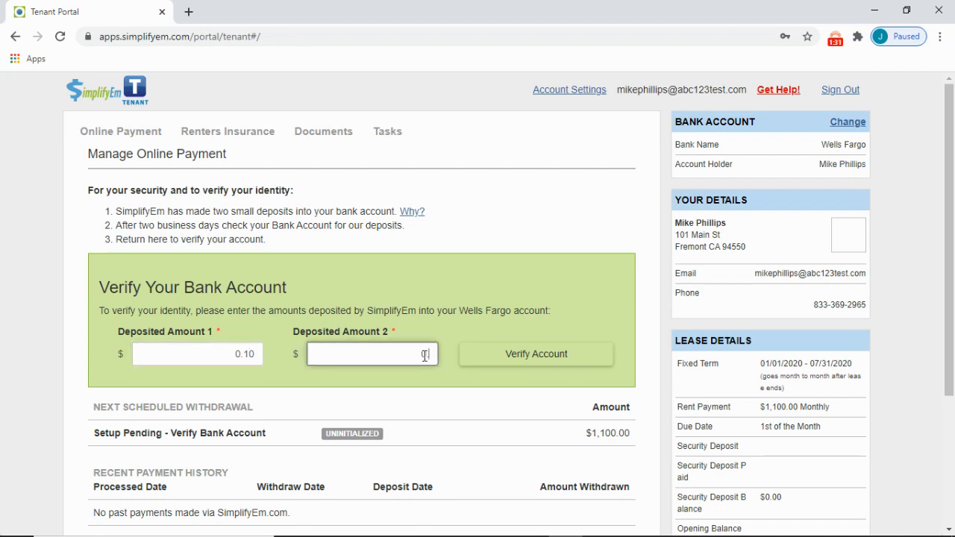
Step: Enter 0.18 as the second amount, verify the account, and clear the verification confirmations
{"action": "type", "text": "0.18"}
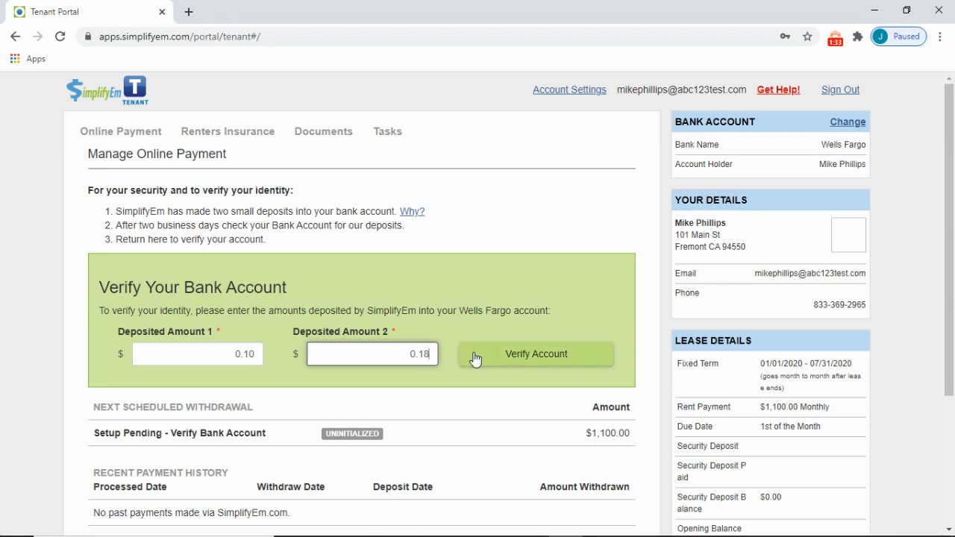
{"action": "left_click", "coordinate": [536, 353]}
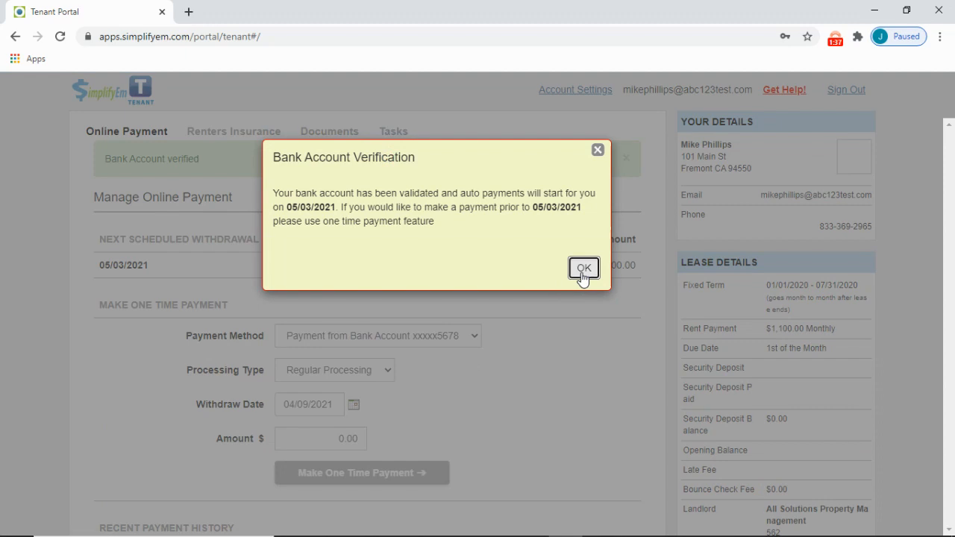
{"action": "left_click", "coordinate": [582, 269]}
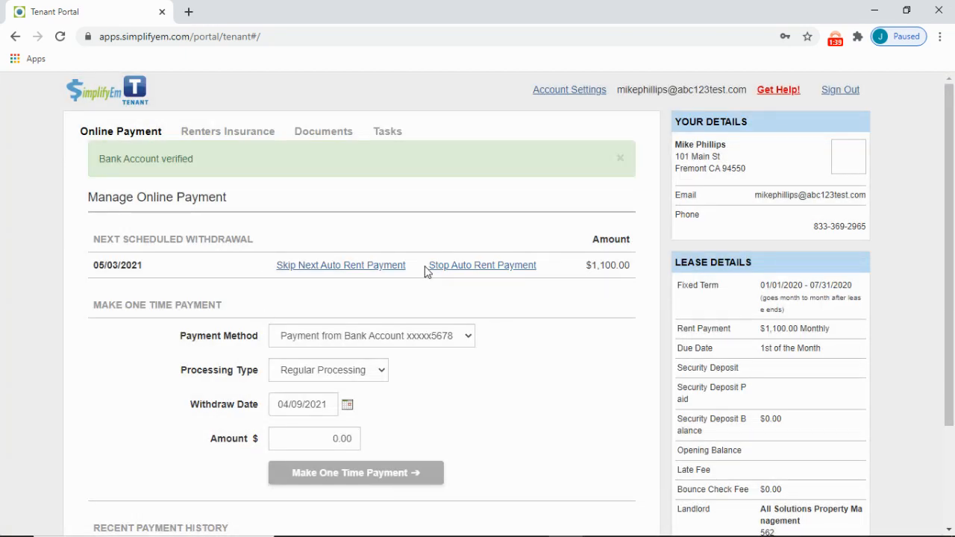
{"action": "mouse_move", "coordinate": [110, 266]}
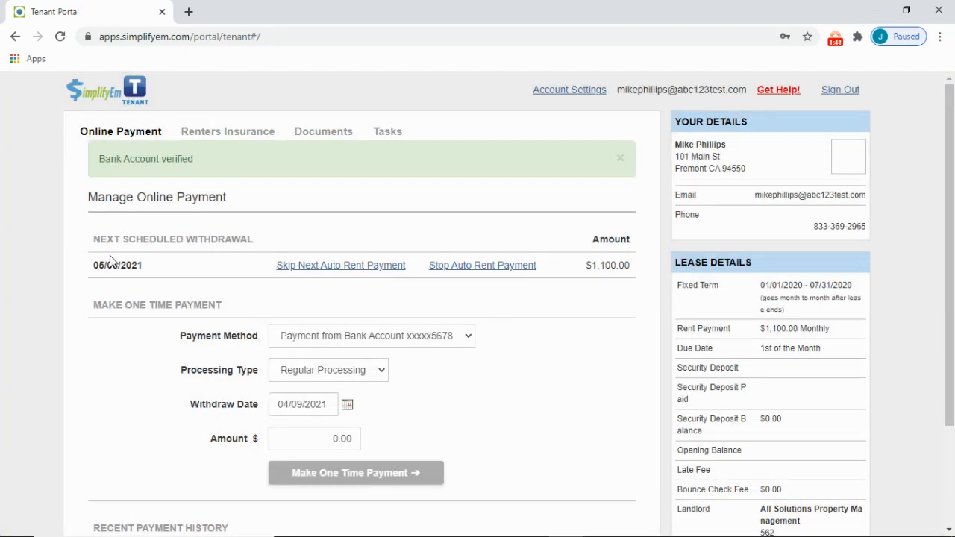
{"action": "left_click", "coordinate": [619, 158]}
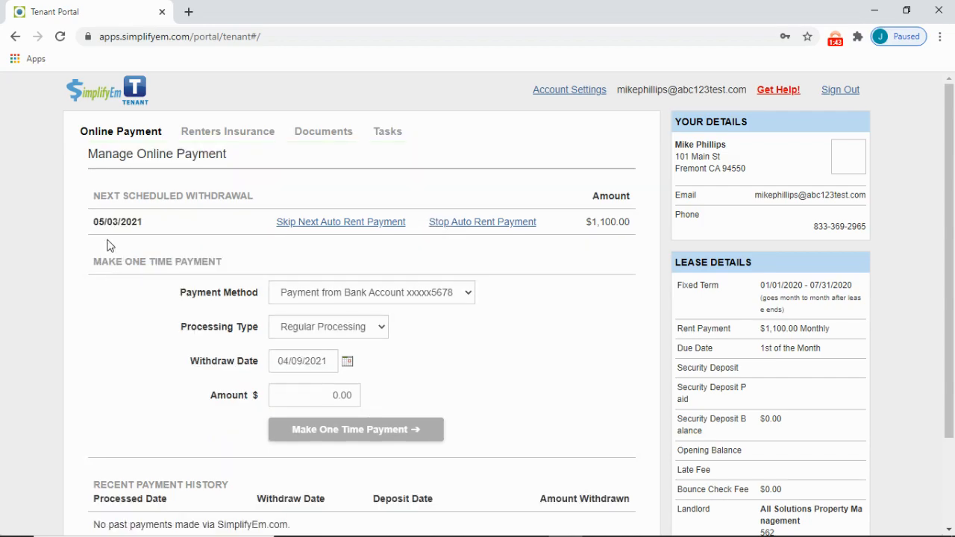